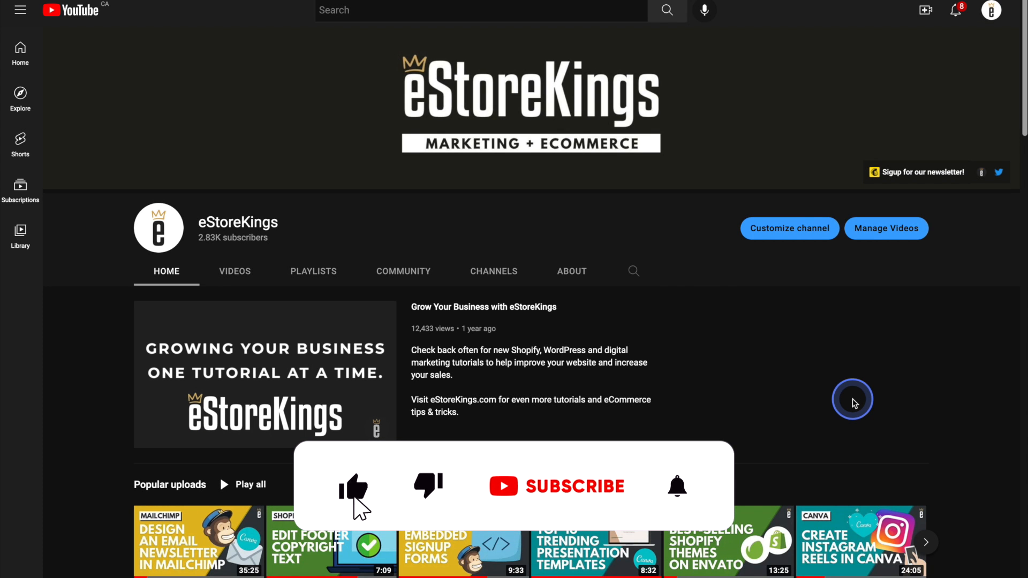
- Navigate from the store home page to the Discounts page
left_click(575, 487)
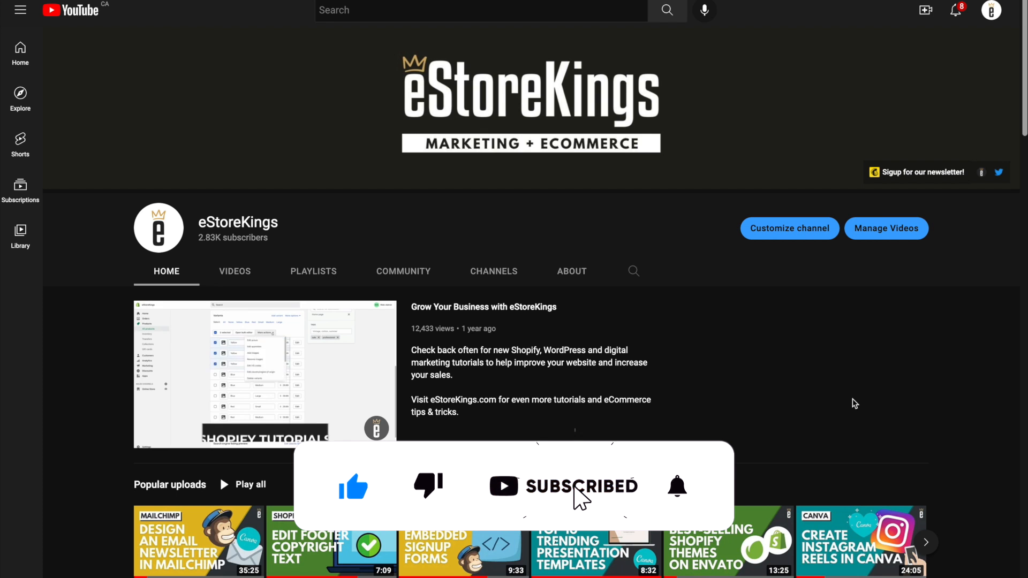
left_click(675, 487)
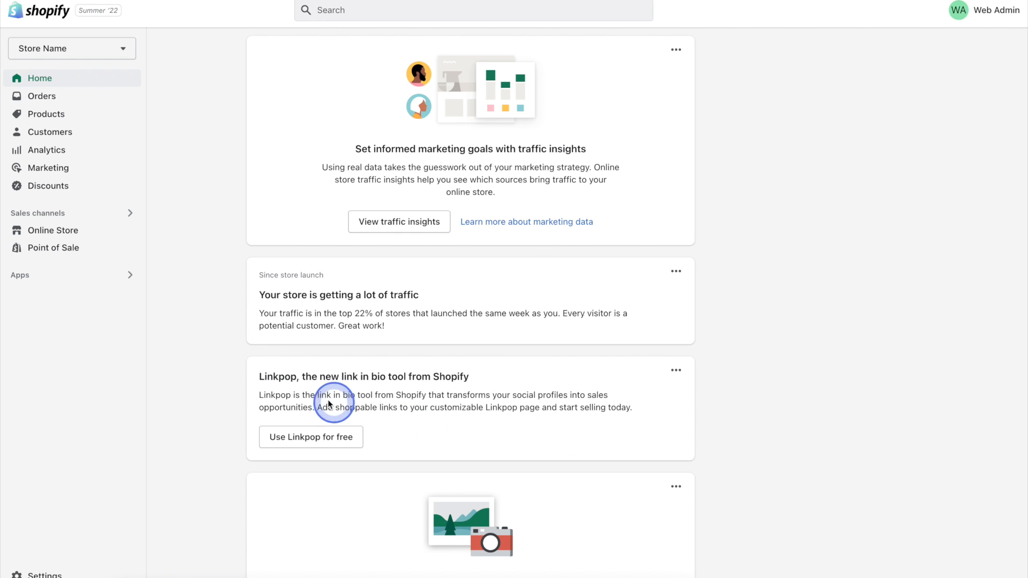
mouse_move(94, 186)
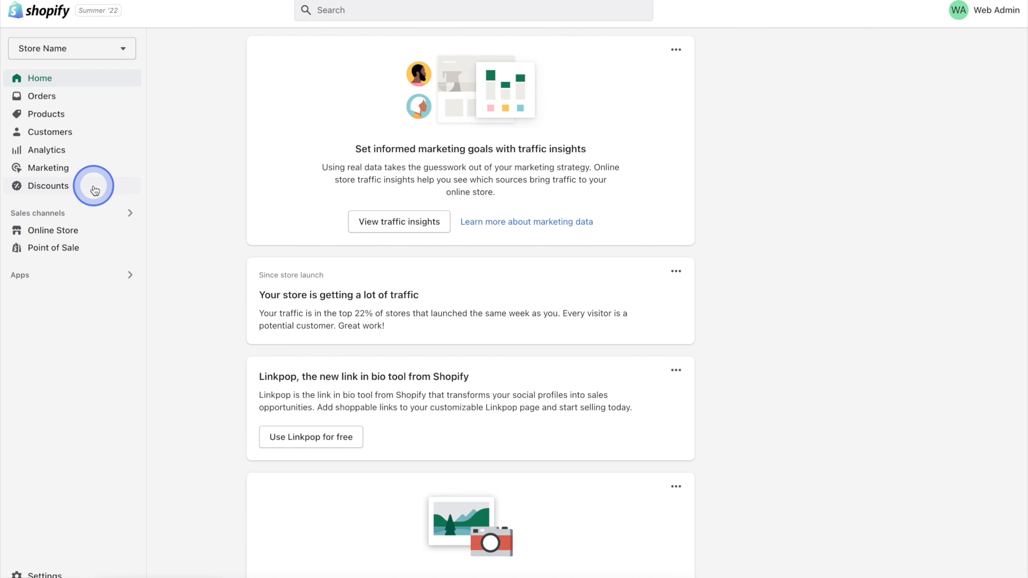
left_click(47, 185)
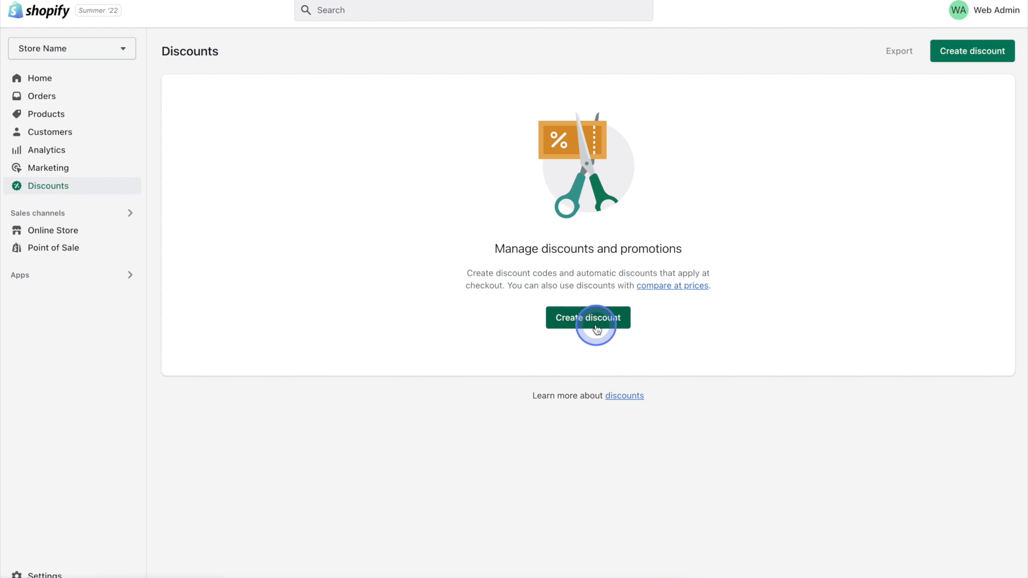
- Start a new discount and review the discount types: products, order, Buy X get Y, free shipping
left_click(588, 317)
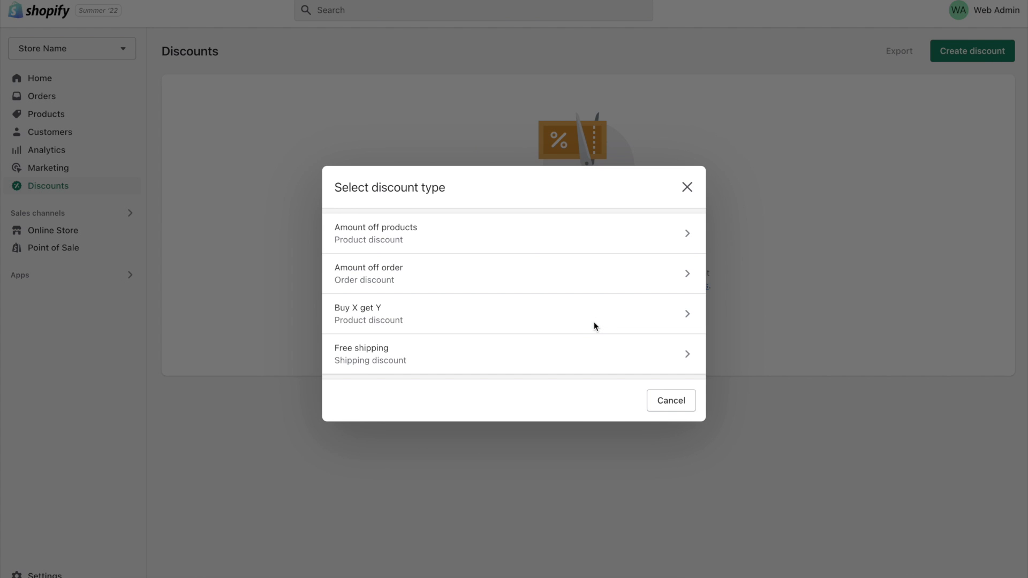
left_click(577, 321)
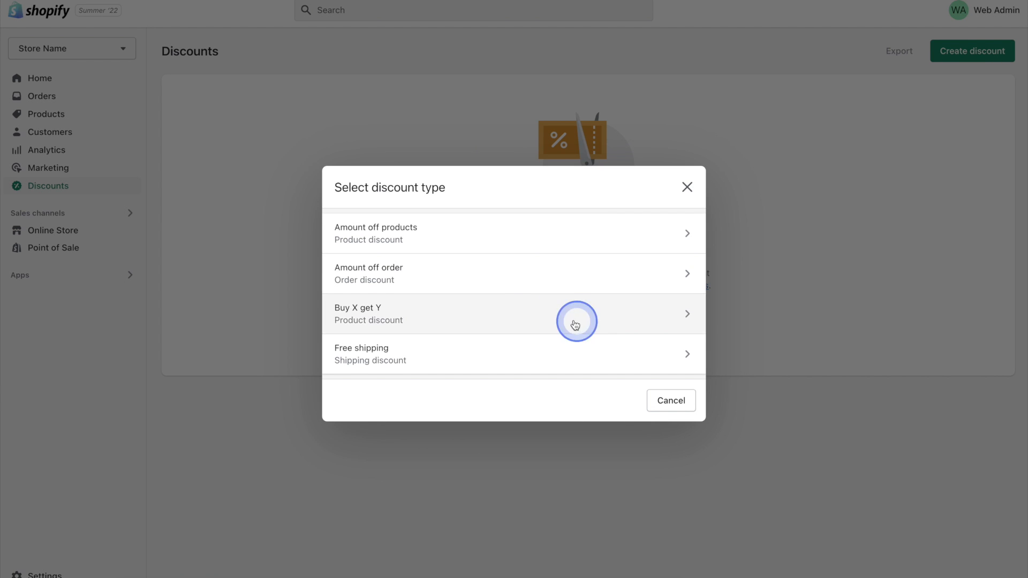
mouse_move(433, 235)
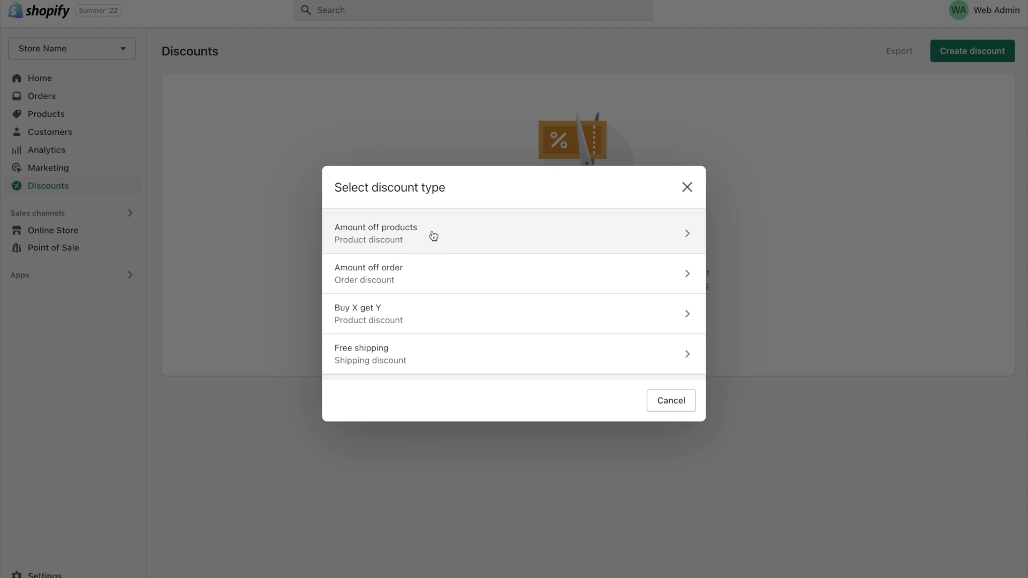
left_click(435, 277)
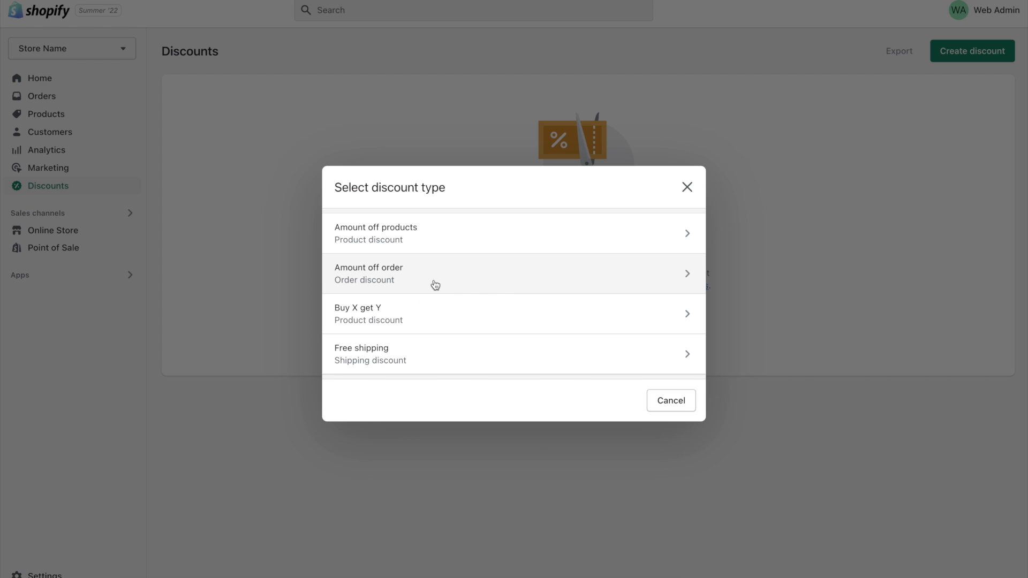
left_click(438, 313)
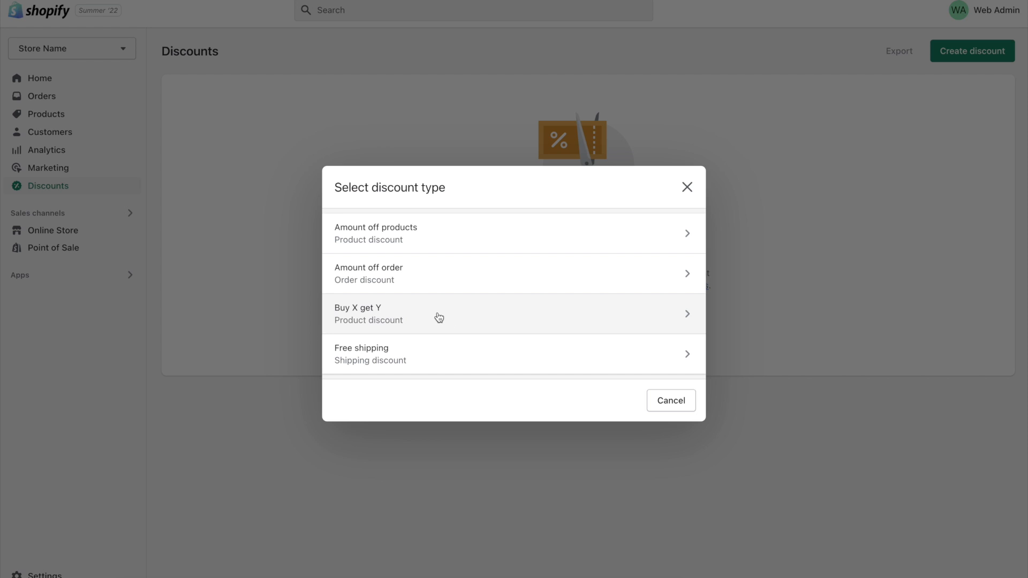
left_click(450, 354)
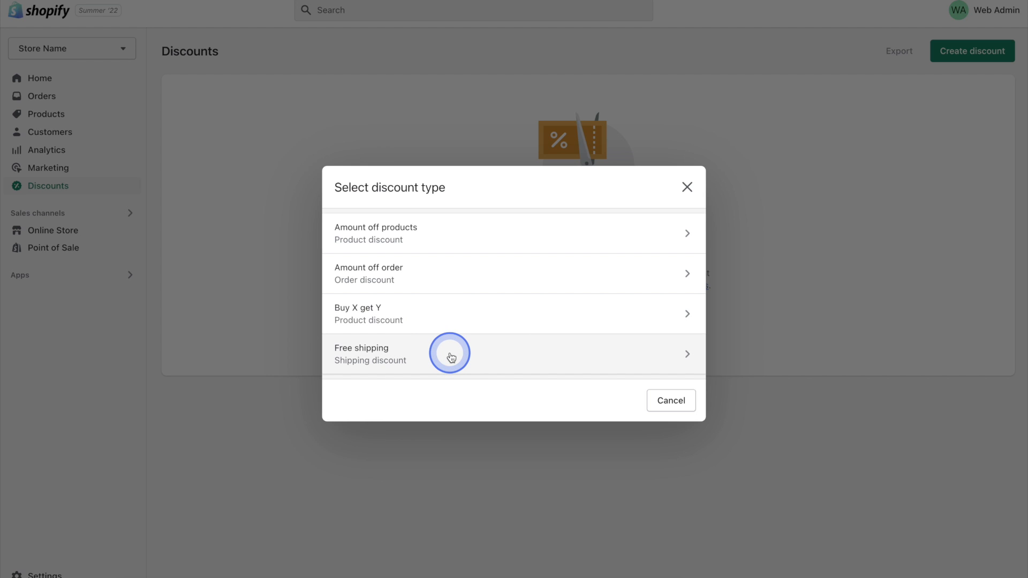
mouse_move(459, 285)
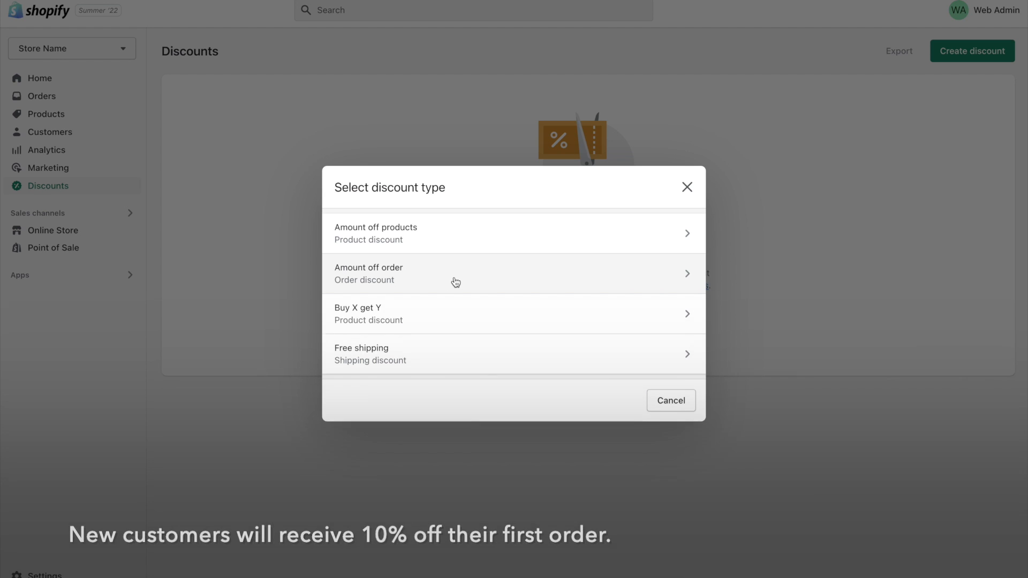
left_click(456, 278)
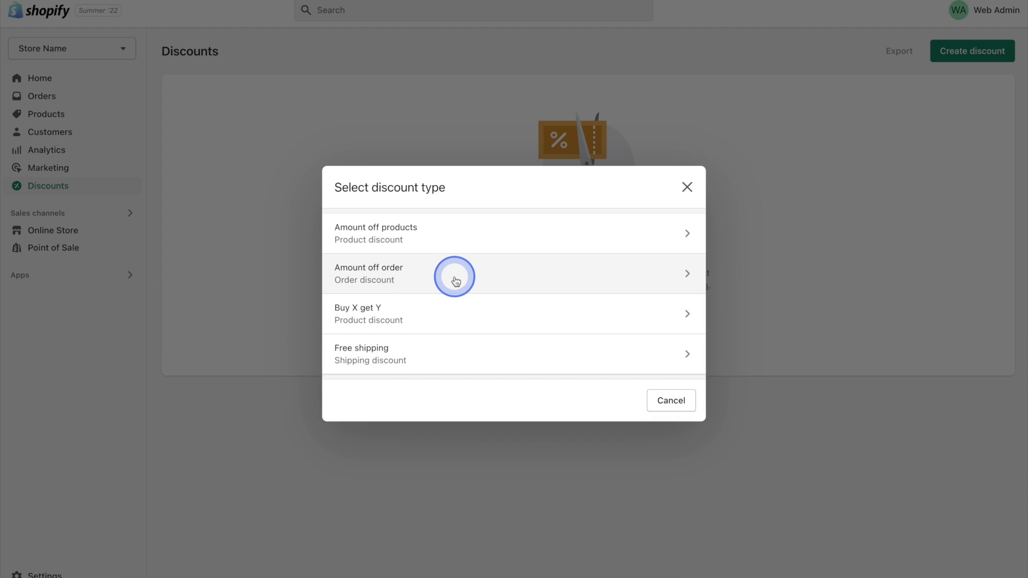
- Choose Amount off order and enter the discount code SAVE10
left_click(455, 278)
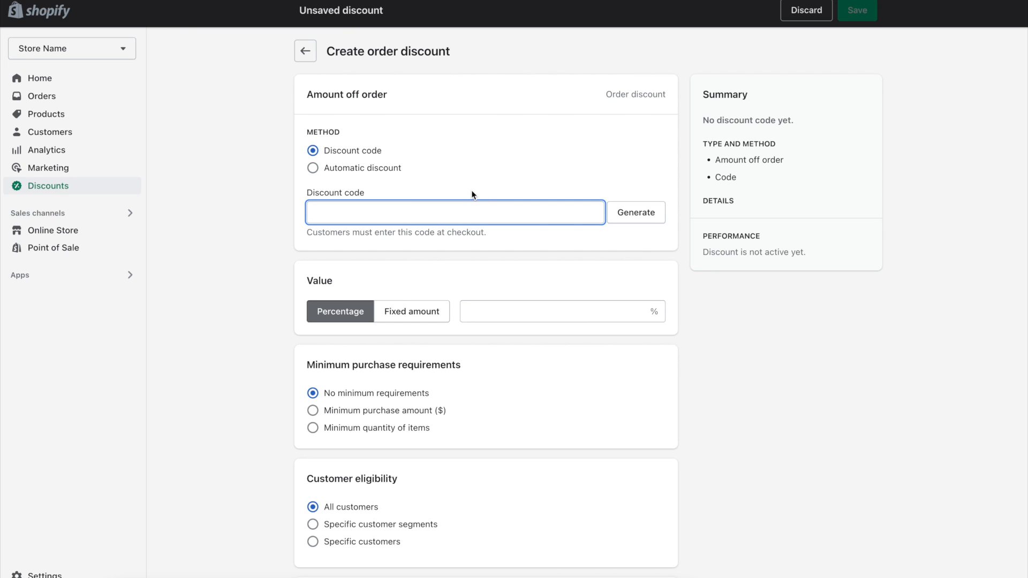
type("S")
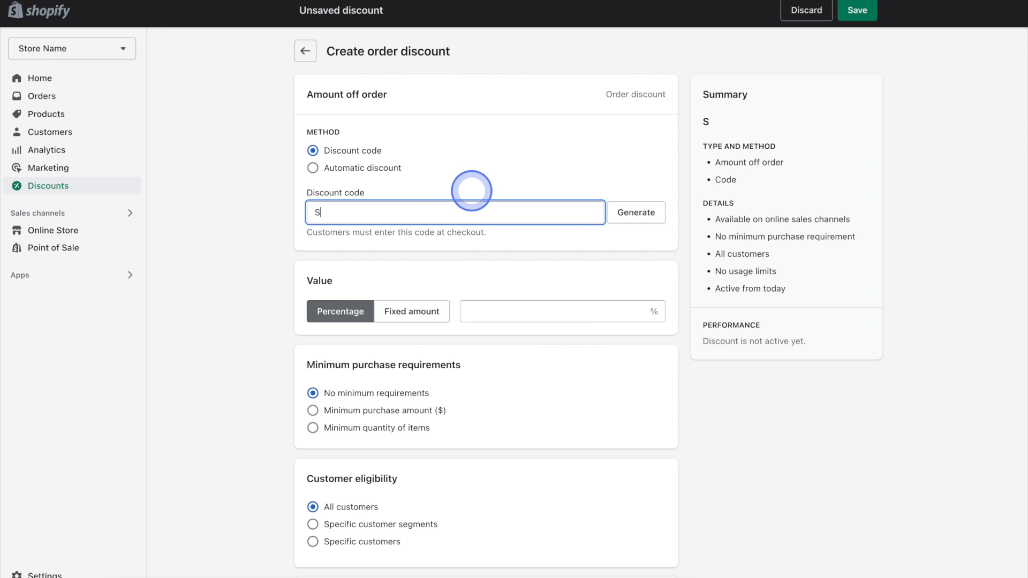
type("AVE10")
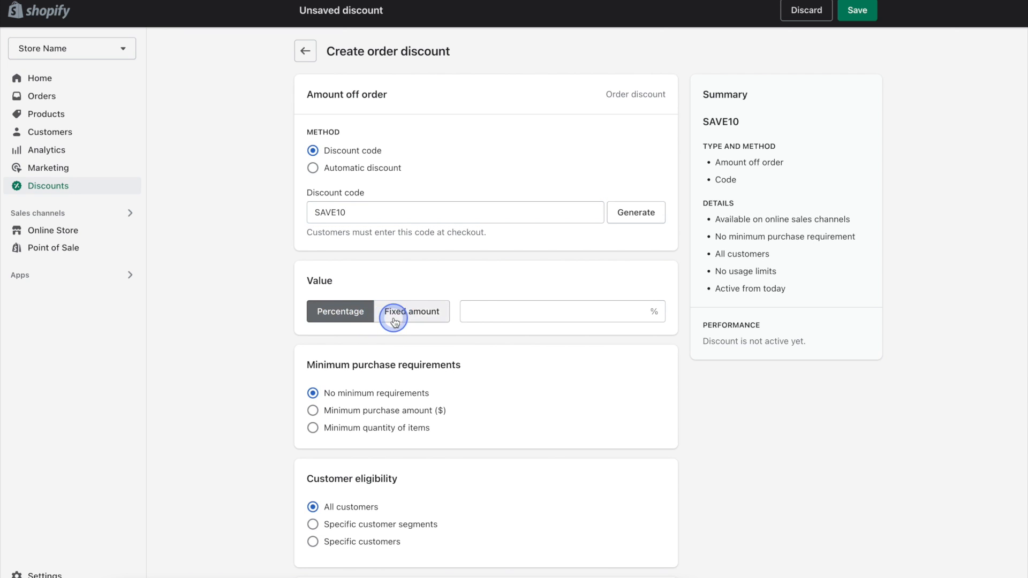
- Enter 10 as the percentage value for 10% off the entire order
left_click(355, 311)
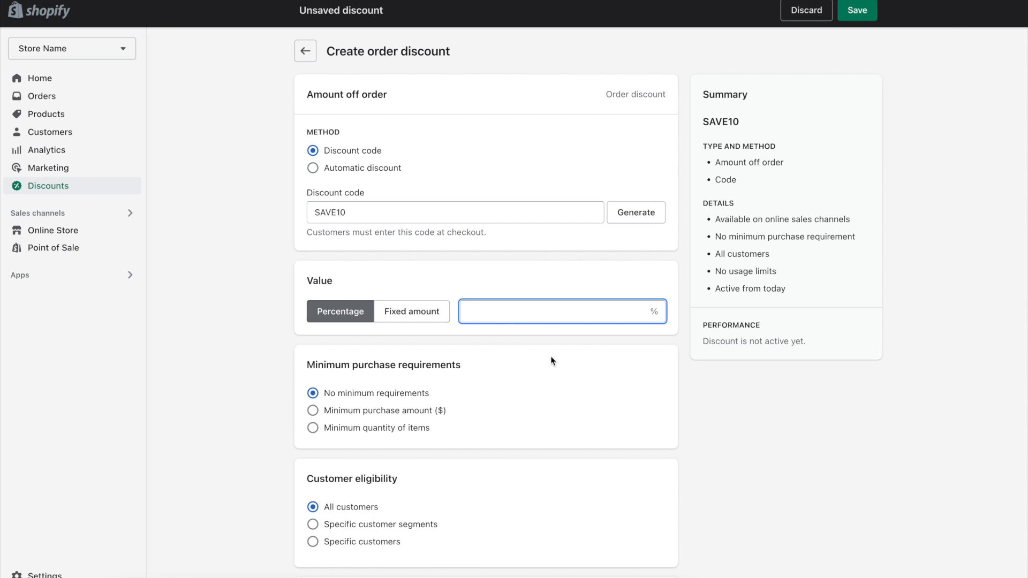
type("10")
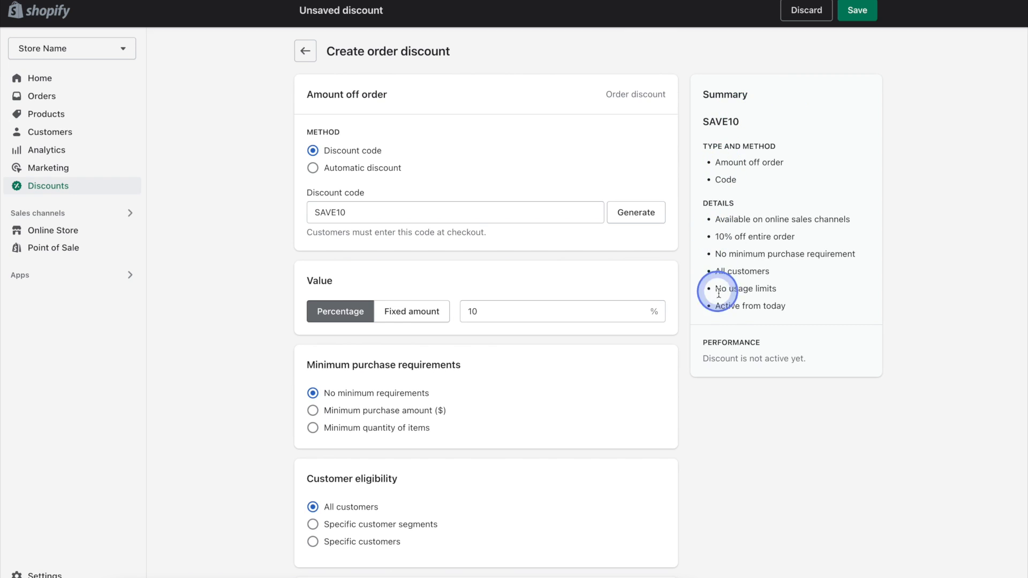
mouse_move(815, 311)
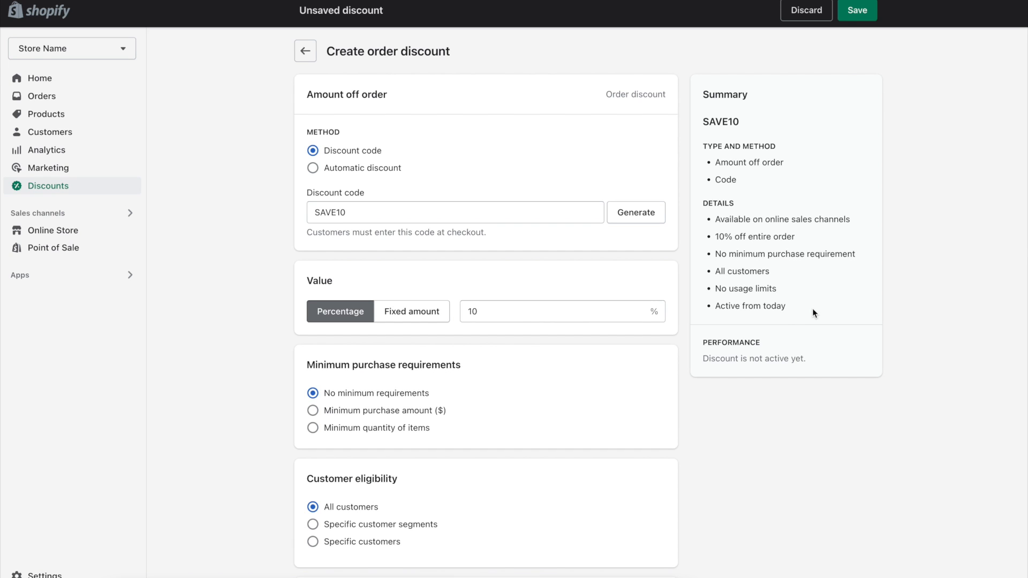
left_click(445, 380)
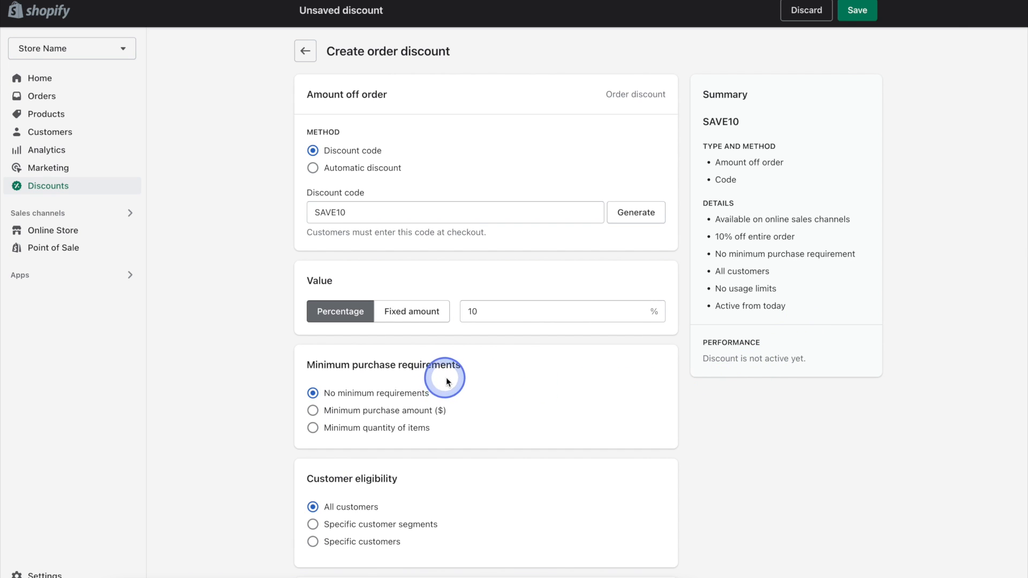
scroll("down", 3)
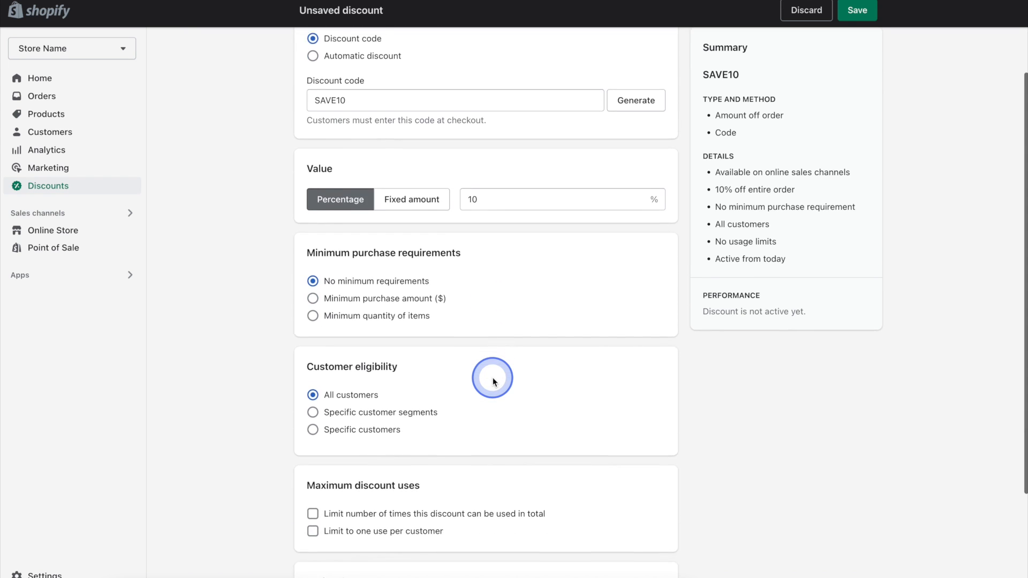
scroll("down", 3)
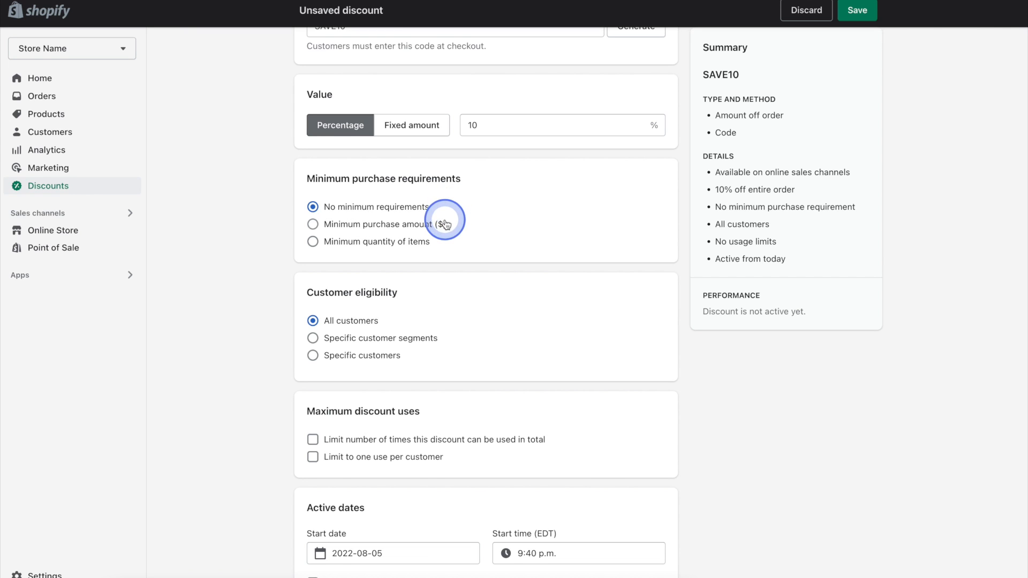
left_click(313, 224)
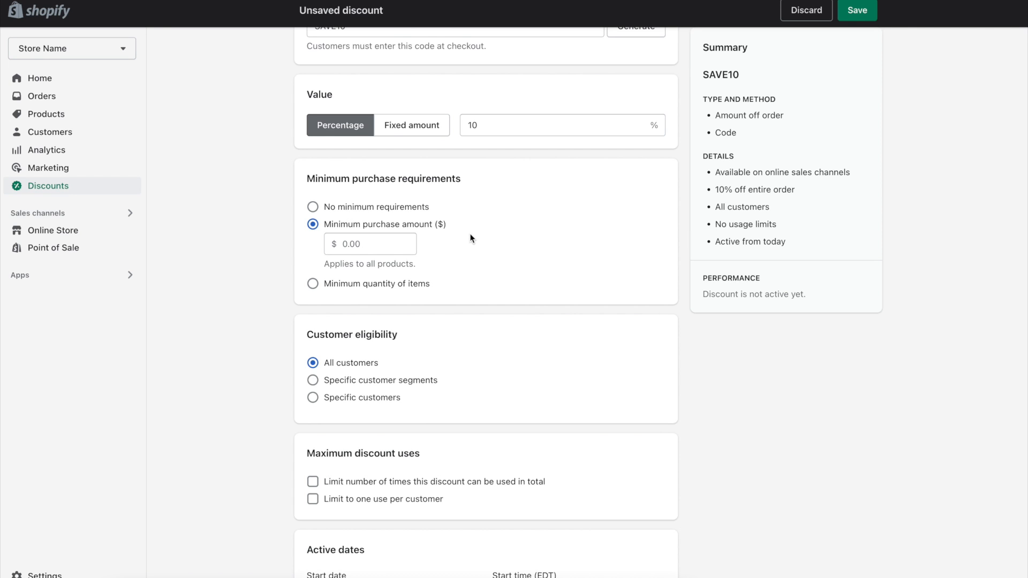
left_click(313, 284)
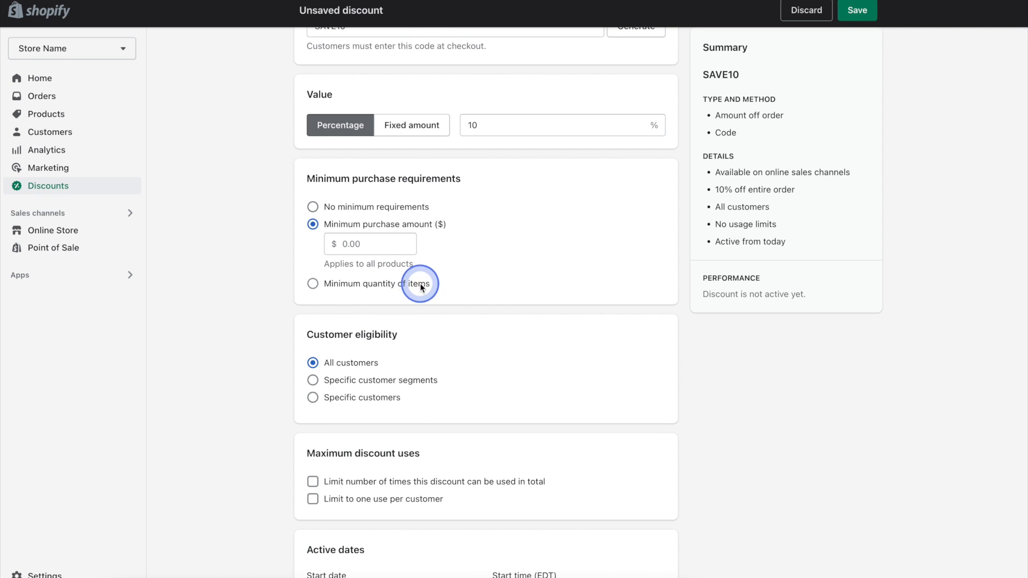
left_click(312, 284)
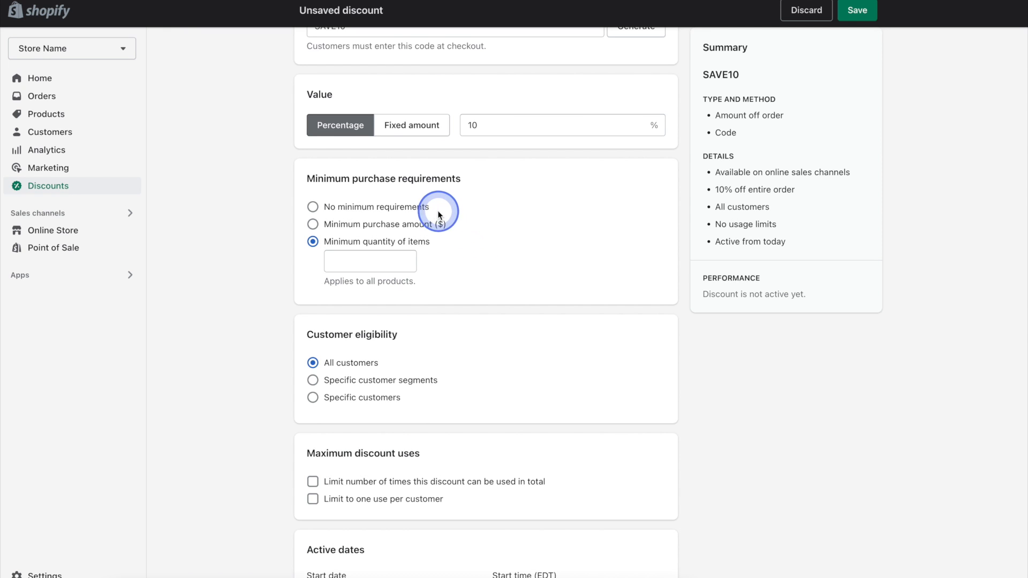
left_click(312, 207)
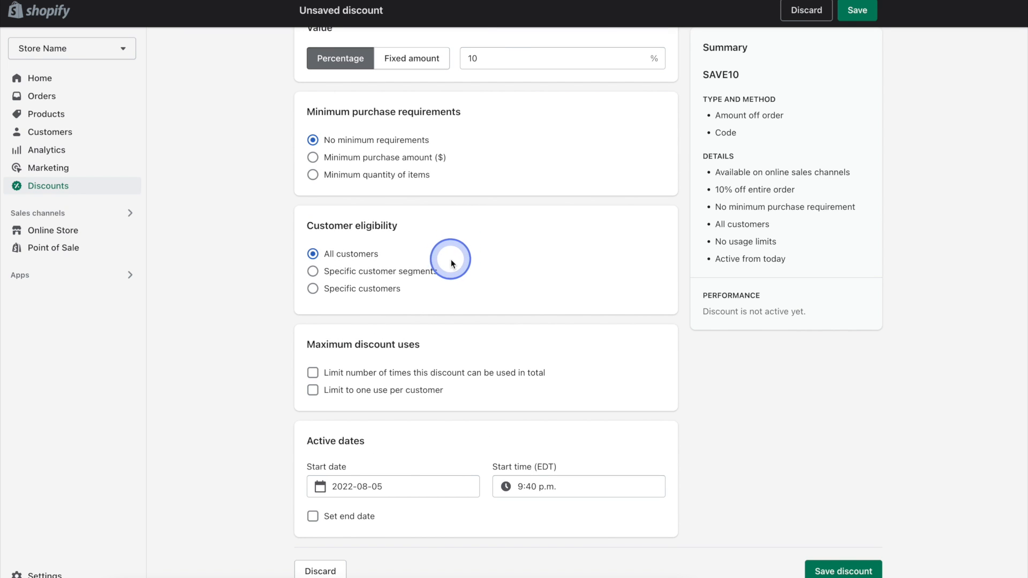
mouse_move(449, 294)
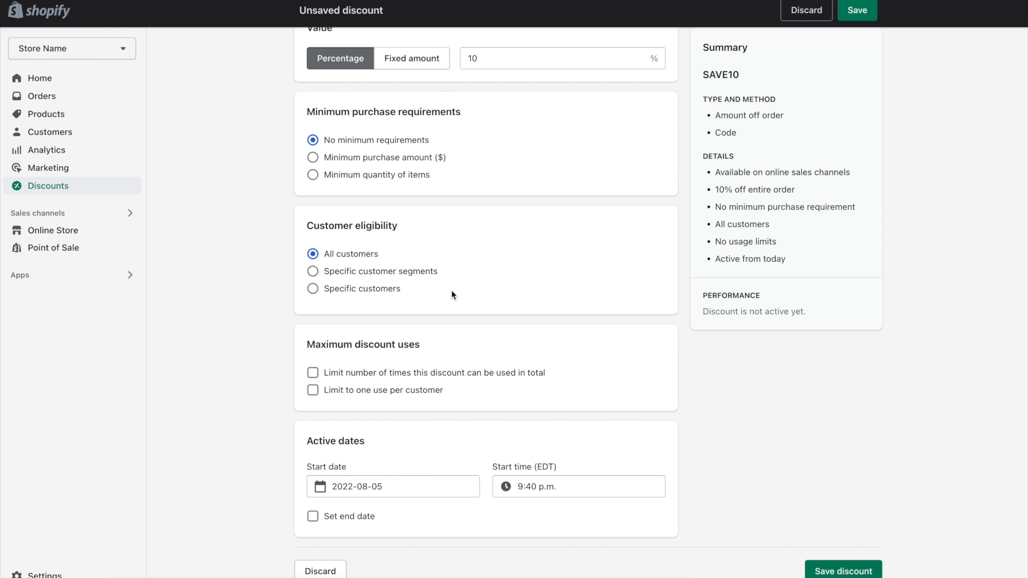
- Add the 'Customers who haven't purchased' segment under Specific customer segments eligibility
left_click(434, 283)
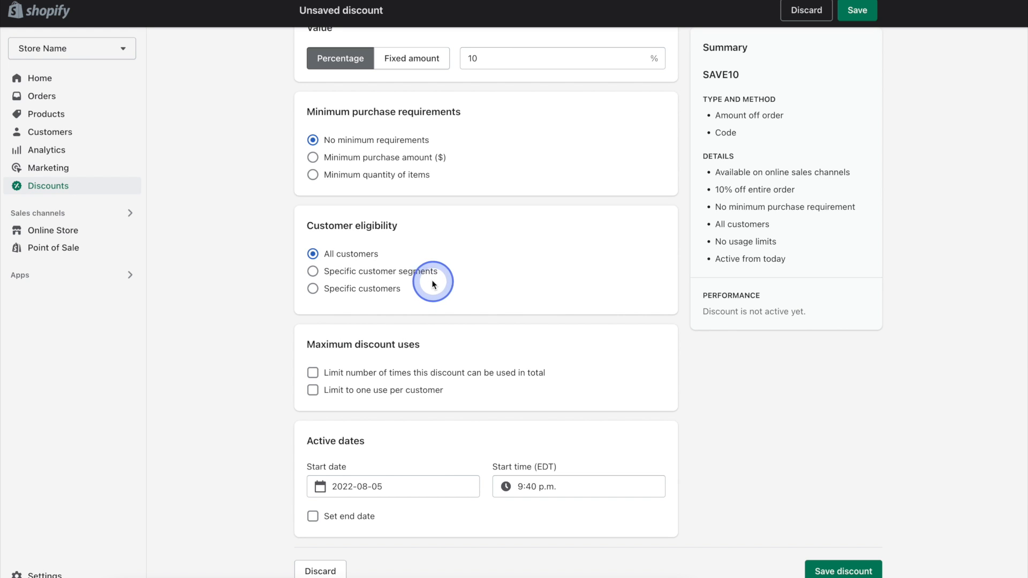
left_click(313, 272)
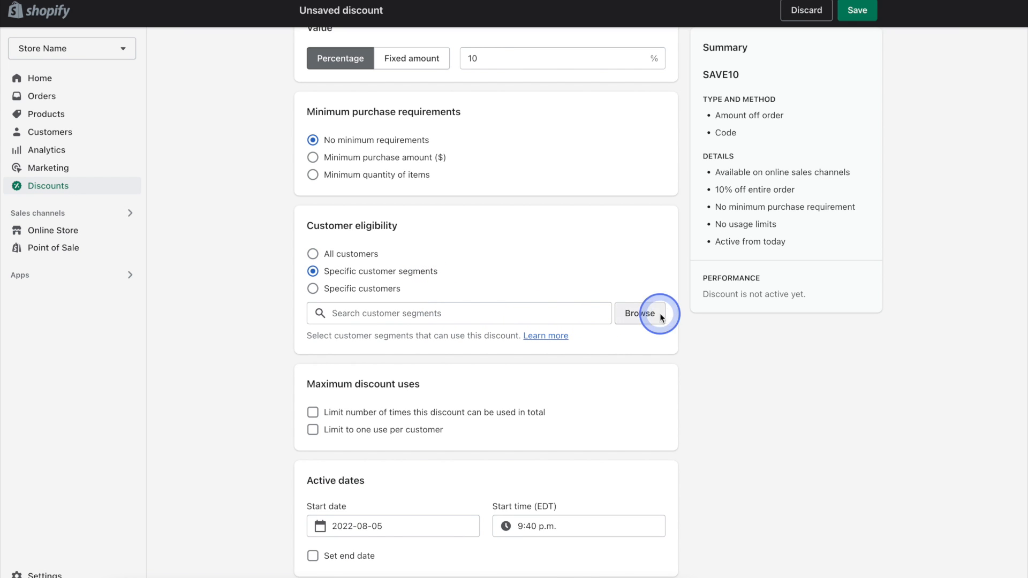
left_click(641, 313)
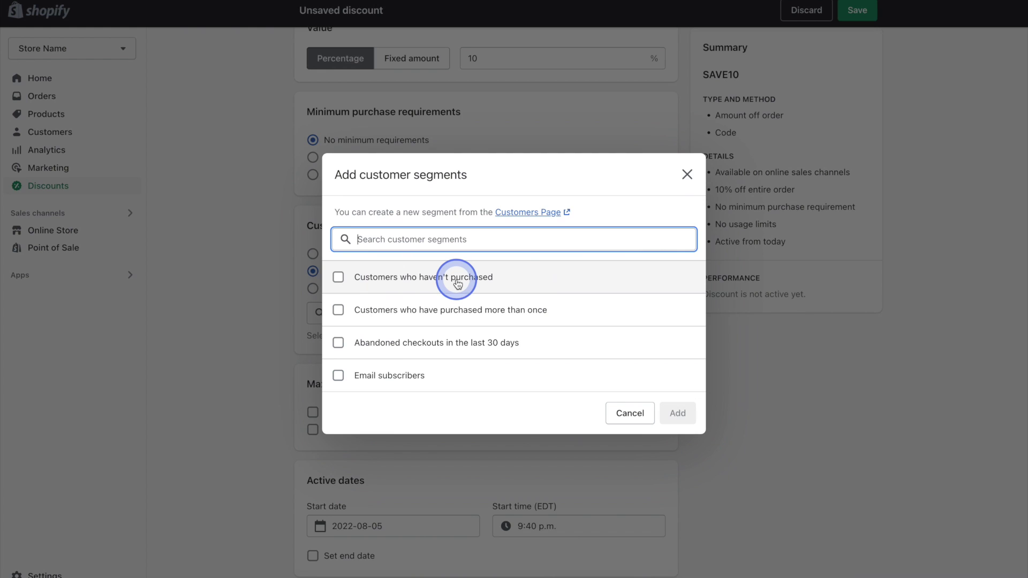
left_click(338, 277)
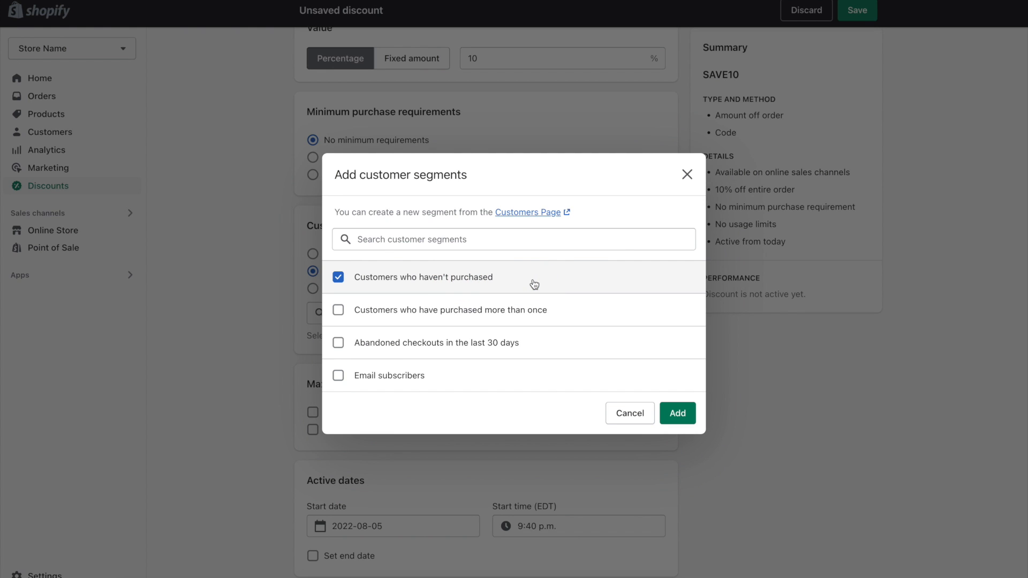
left_click(677, 413)
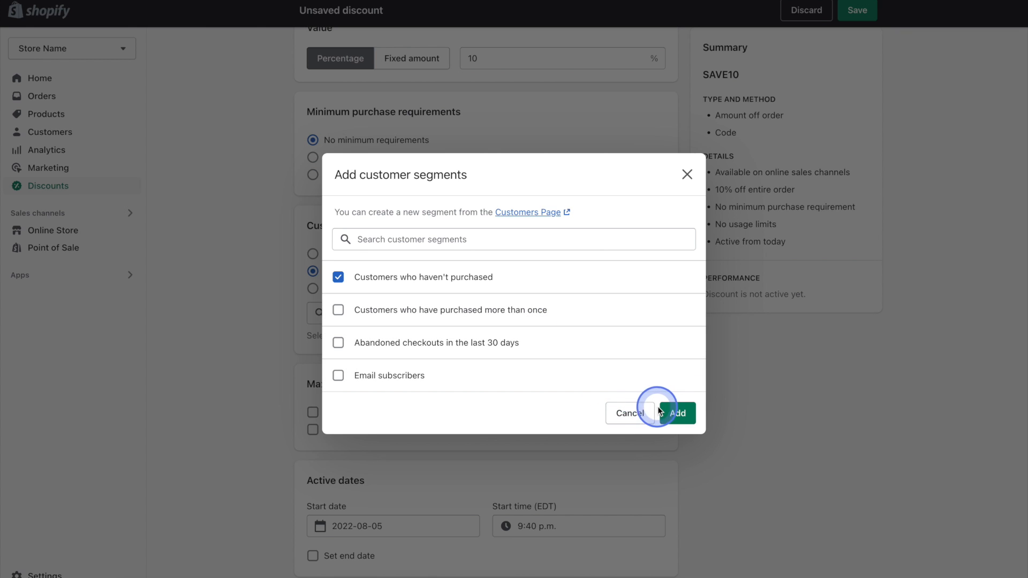
left_click(679, 413)
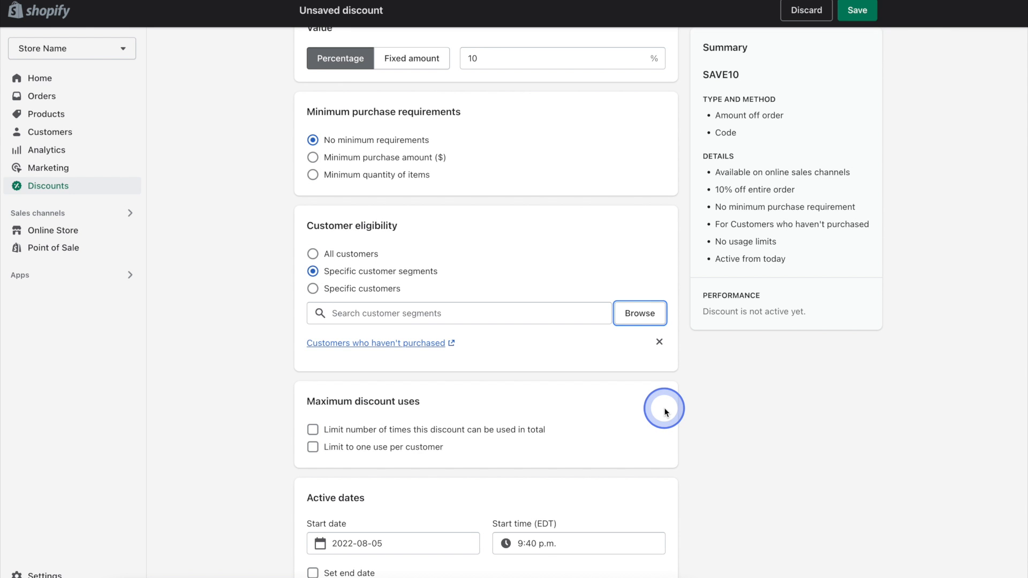
- Tick 'Limit to one use per customer' under Maximum discount uses
scroll("down", 3)
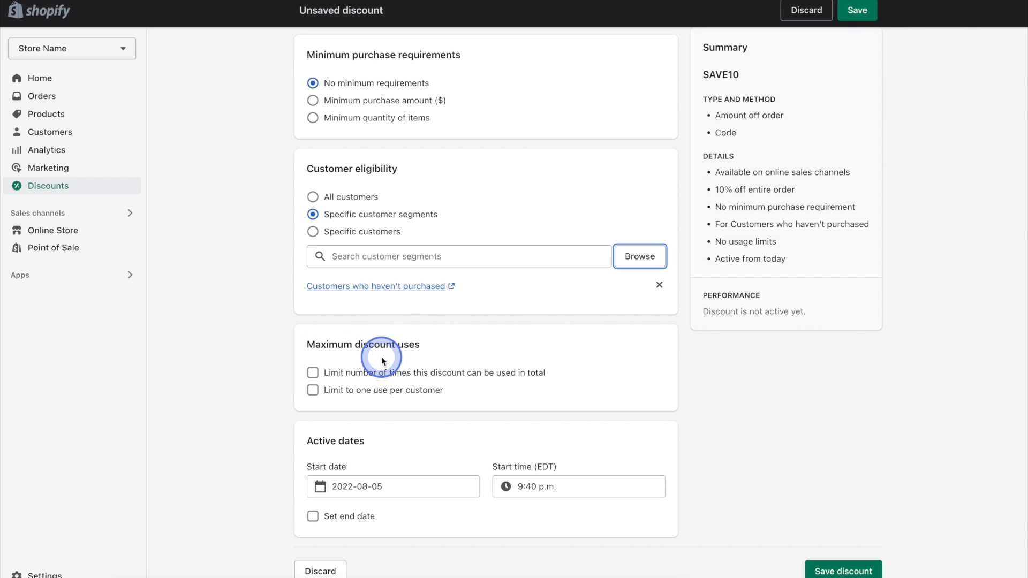
mouse_move(377, 394)
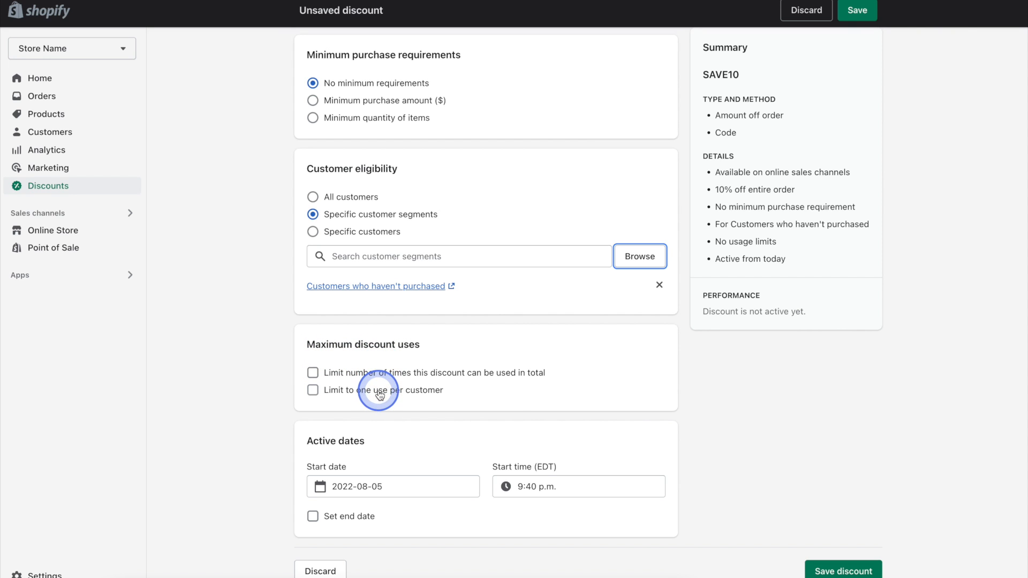
left_click(313, 390)
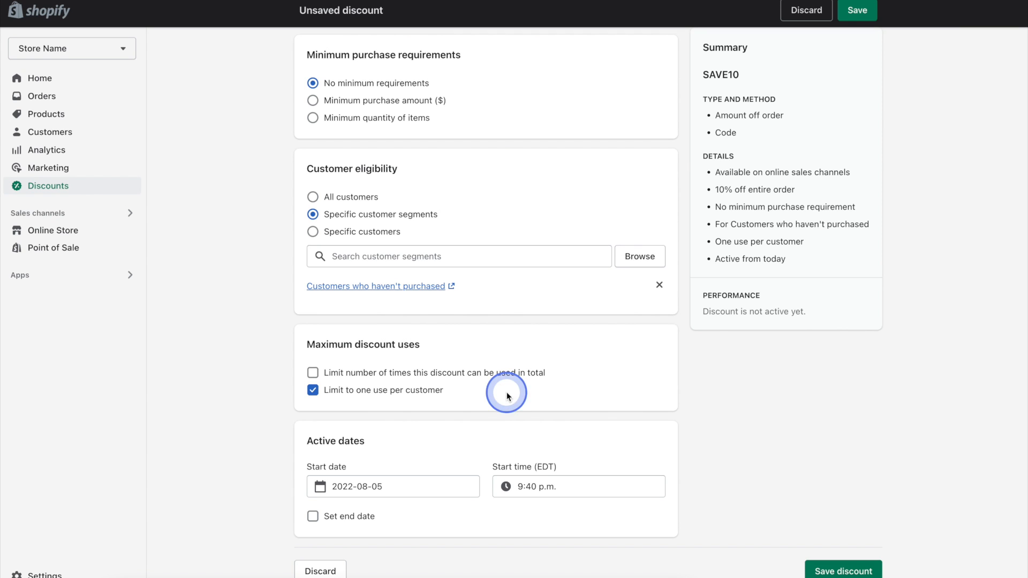
mouse_move(493, 439)
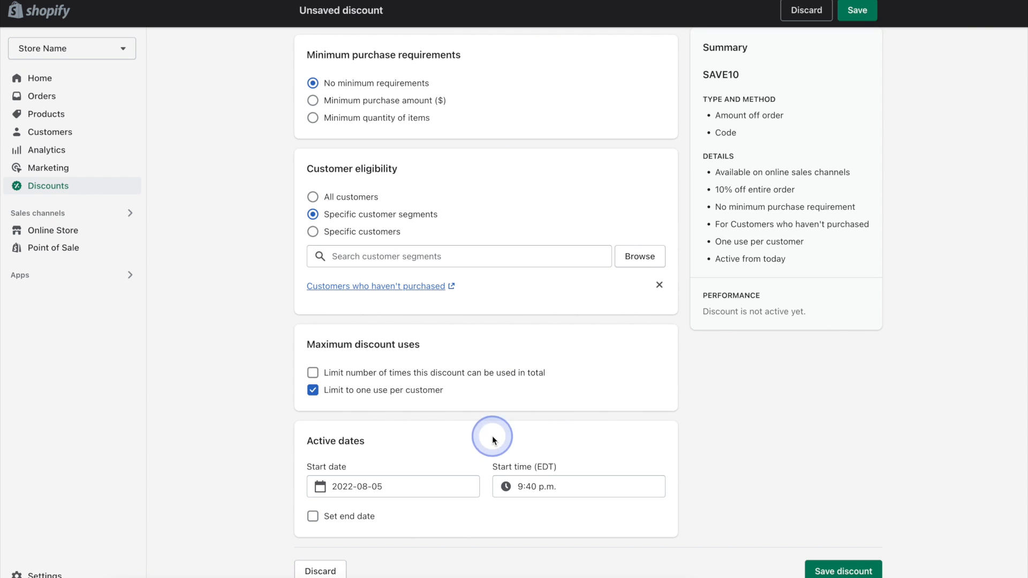
- Turn on an end date and advance the calendar toward December 31, 2022
left_click(313, 516)
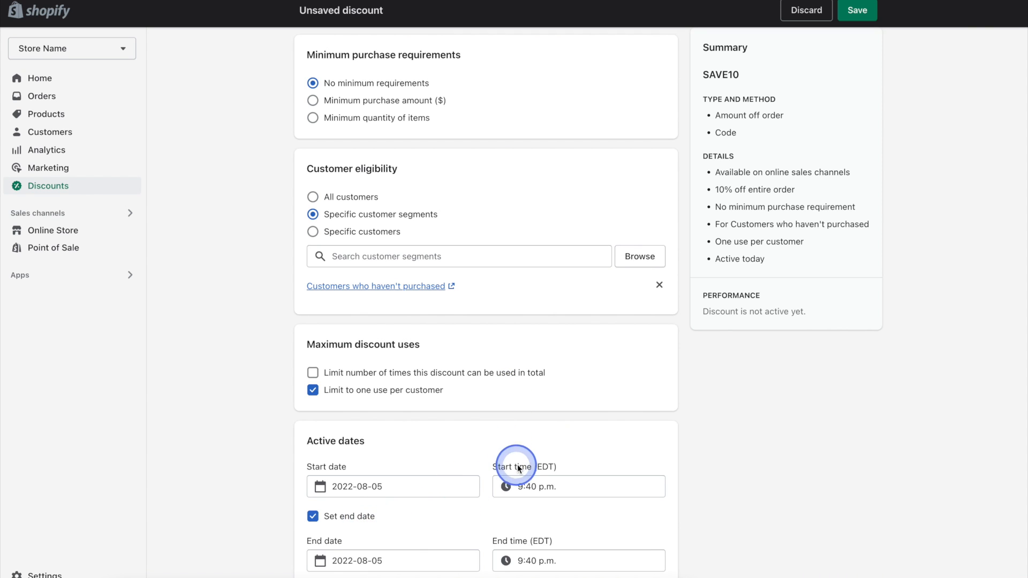
scroll("down", 3)
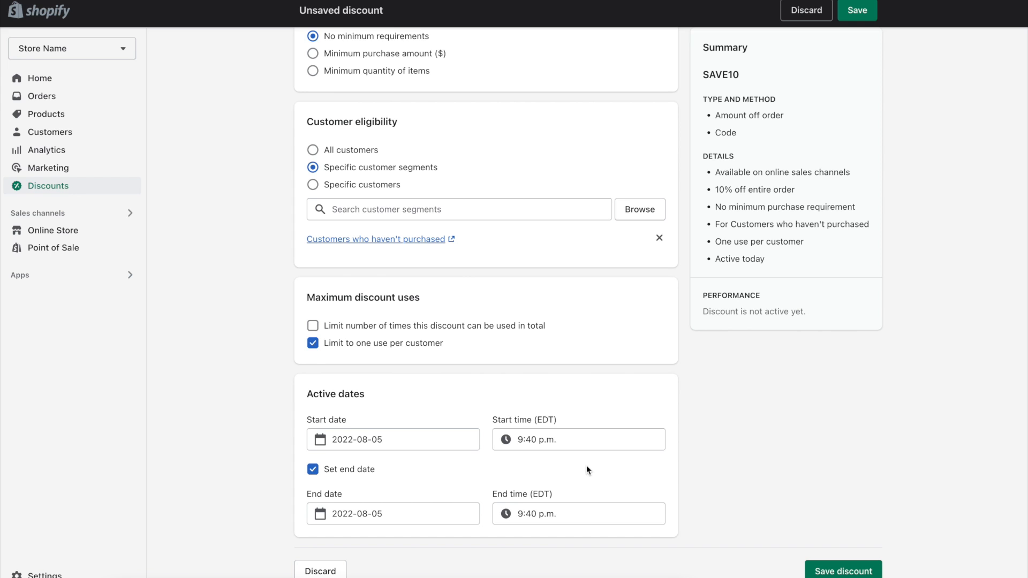
left_click(393, 514)
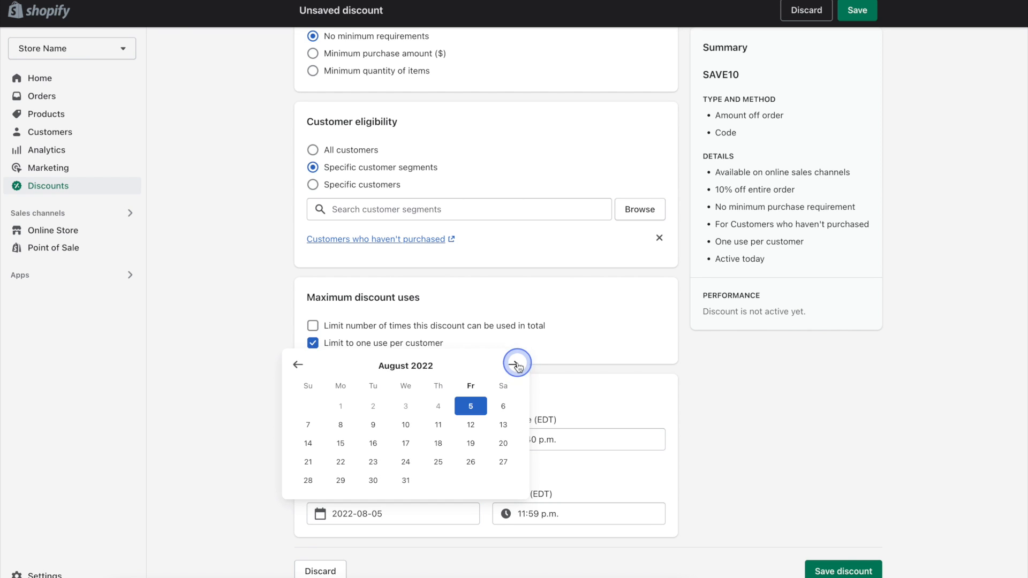
left_click(517, 362)
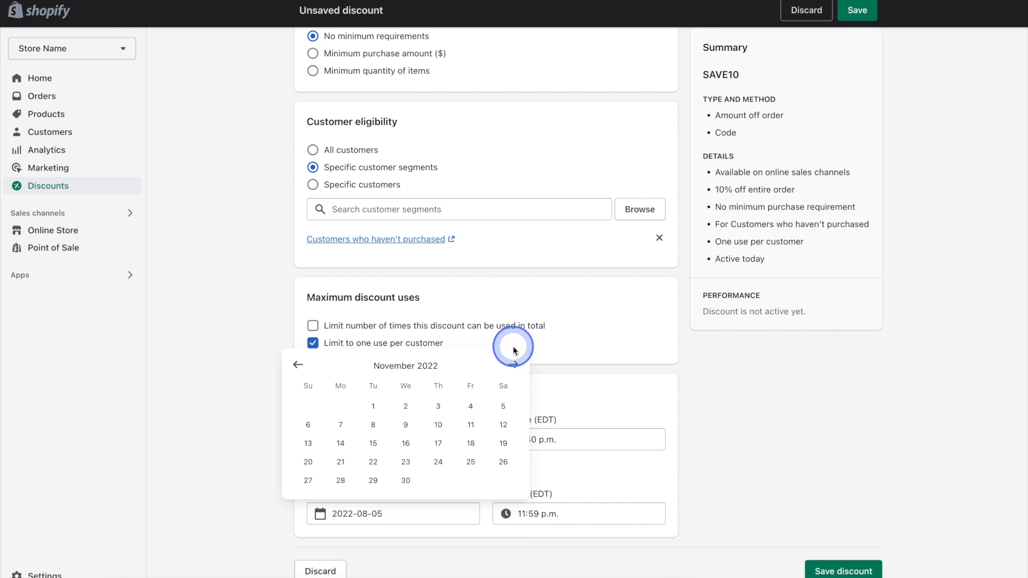
left_click(513, 346)
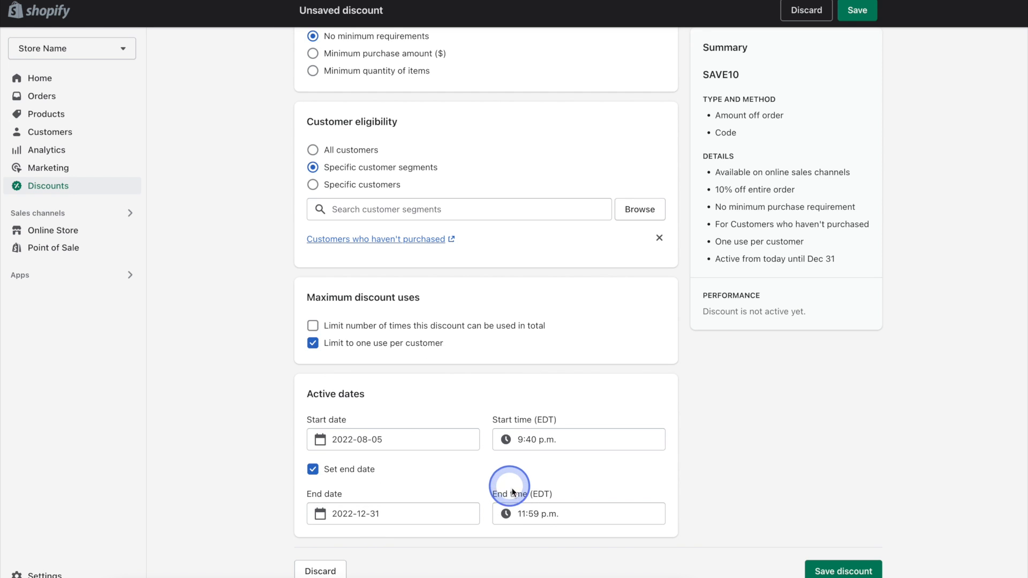
mouse_move(397, 545)
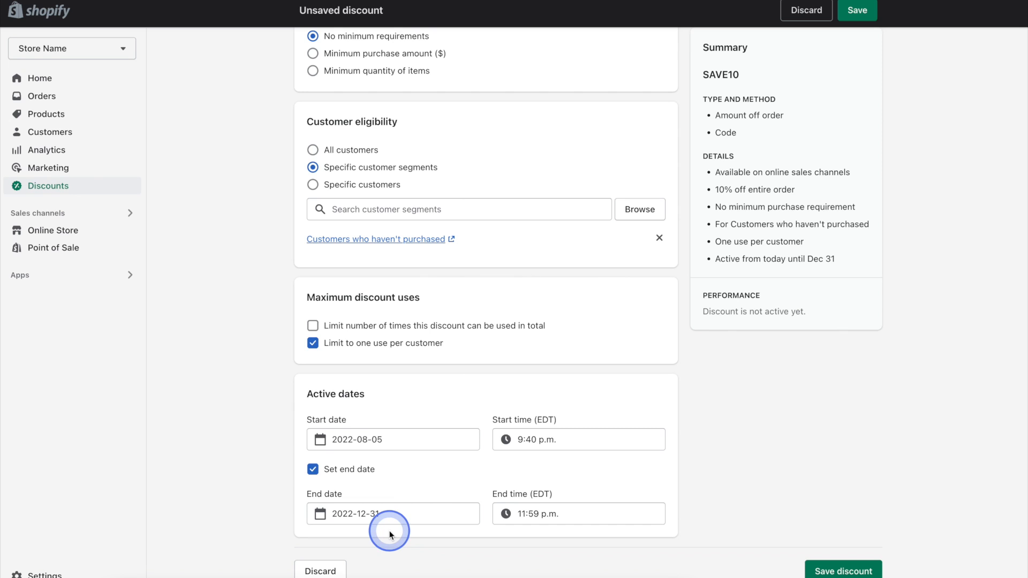
mouse_move(537, 529)
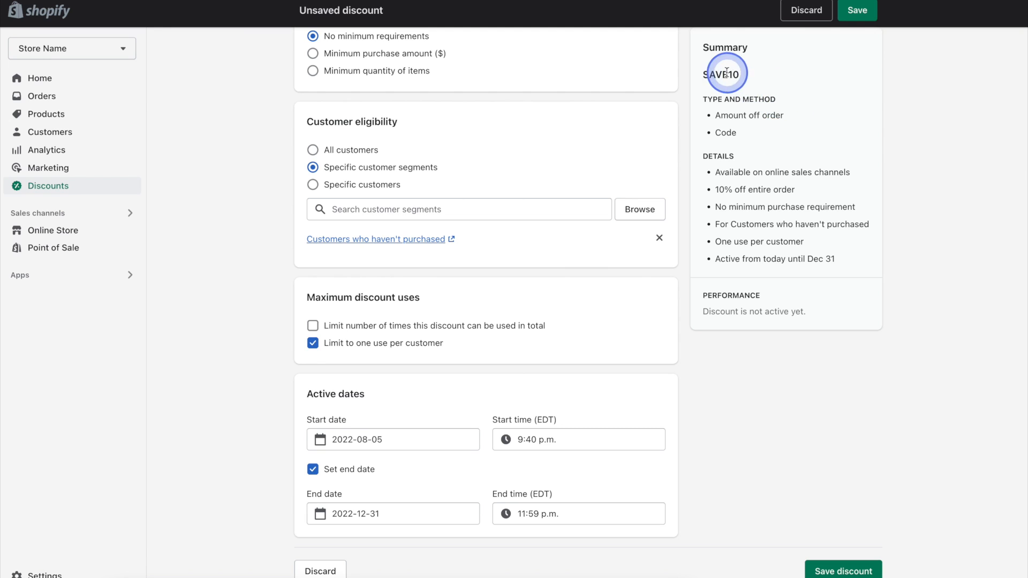
double_click(721, 74)
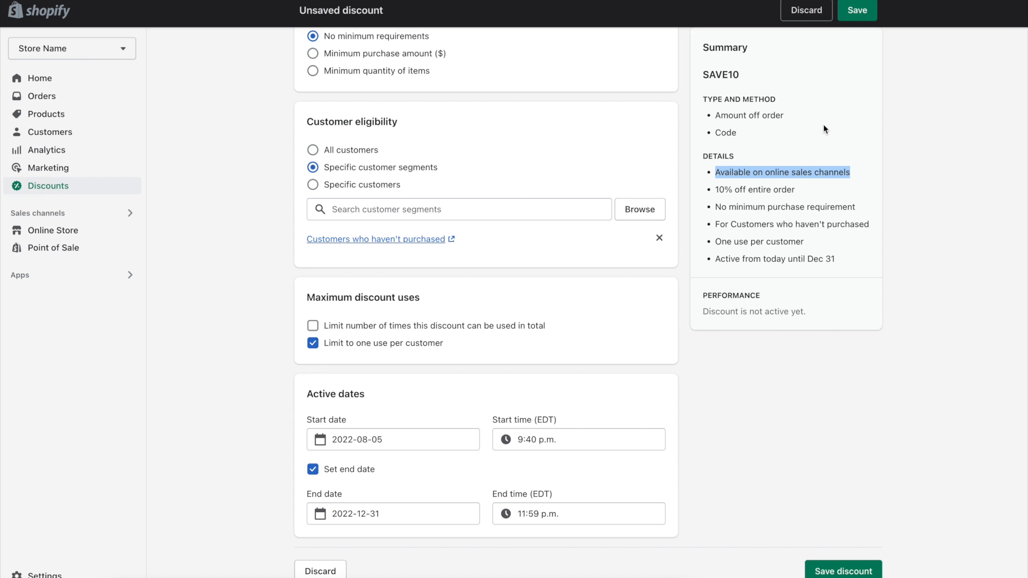
left_click(787, 173)
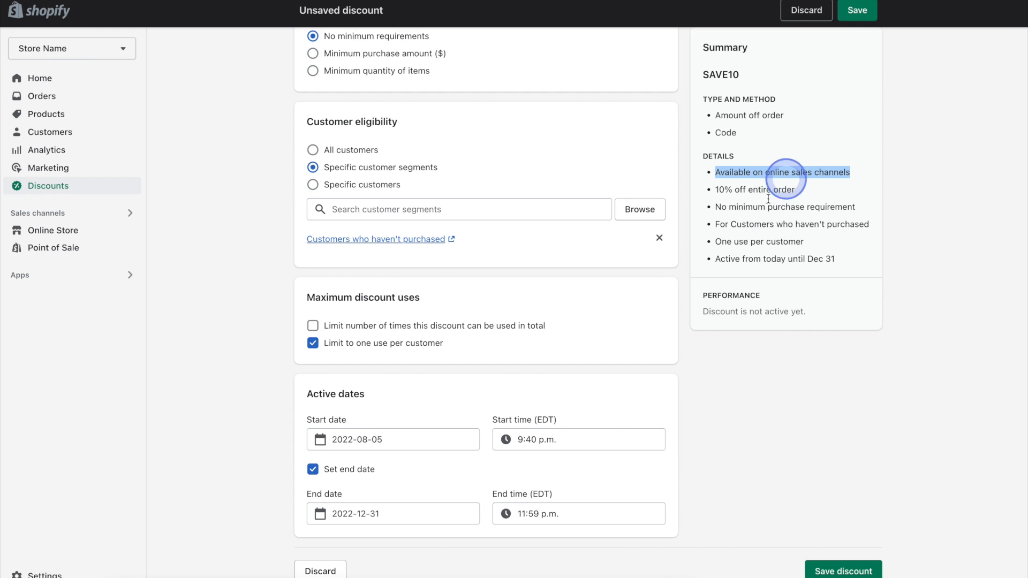
mouse_move(80, 233)
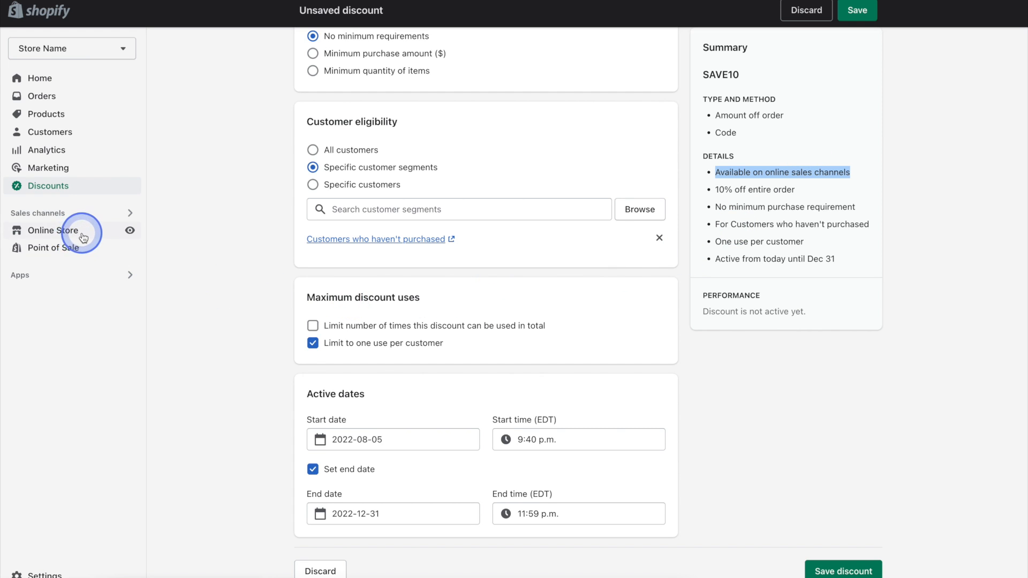
mouse_move(105, 252)
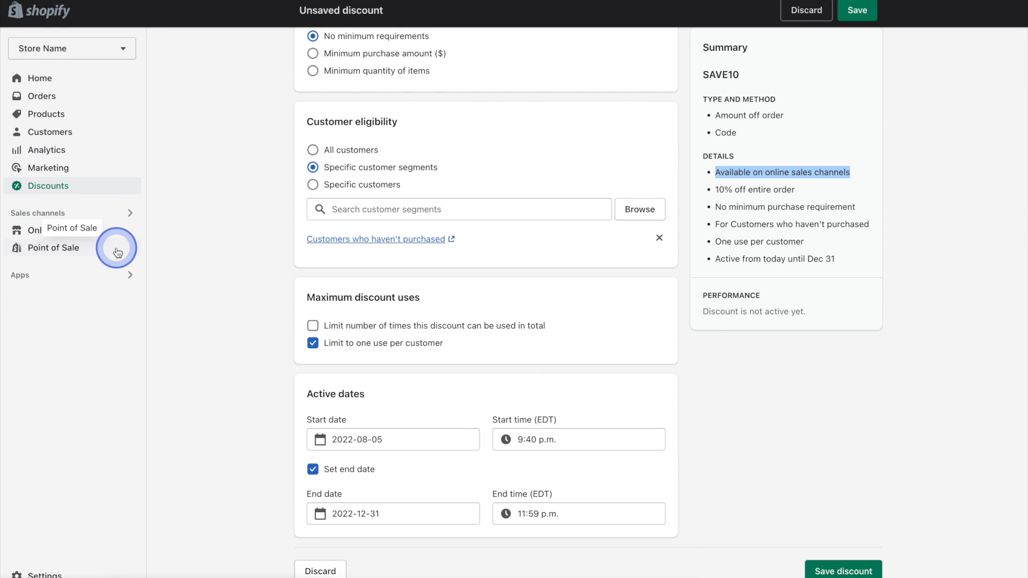
mouse_move(168, 250)
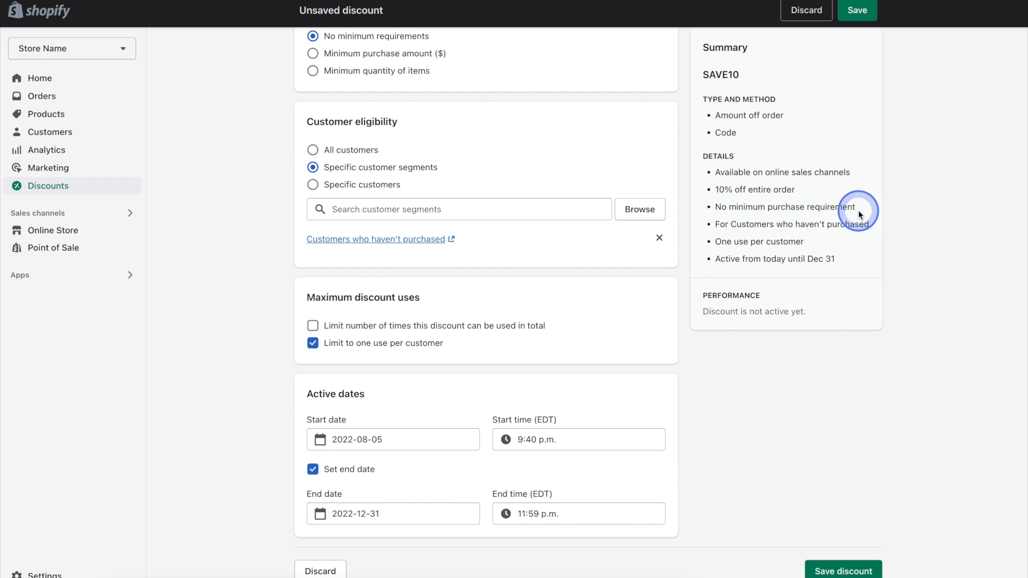
mouse_move(873, 225)
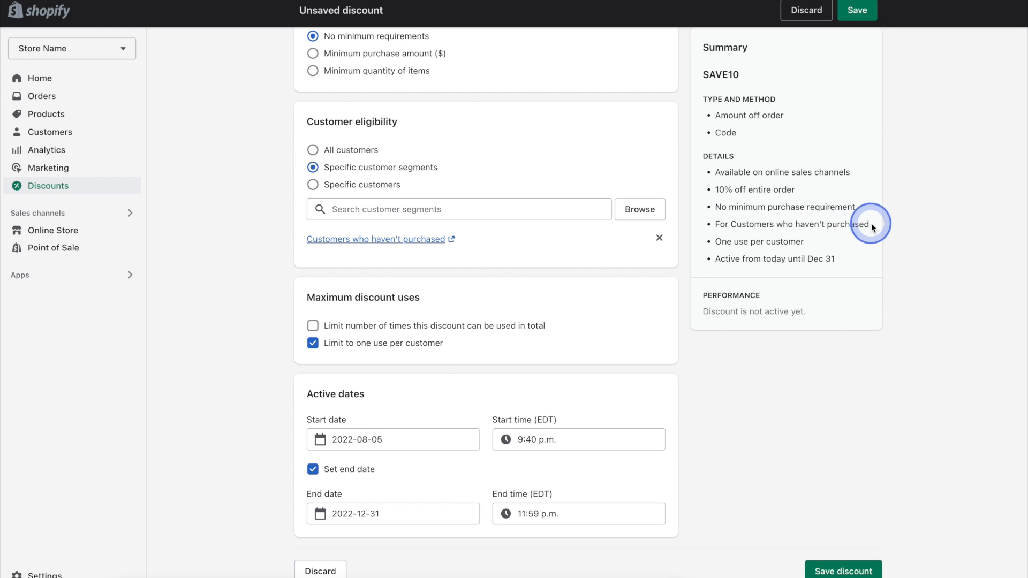
mouse_move(879, 227)
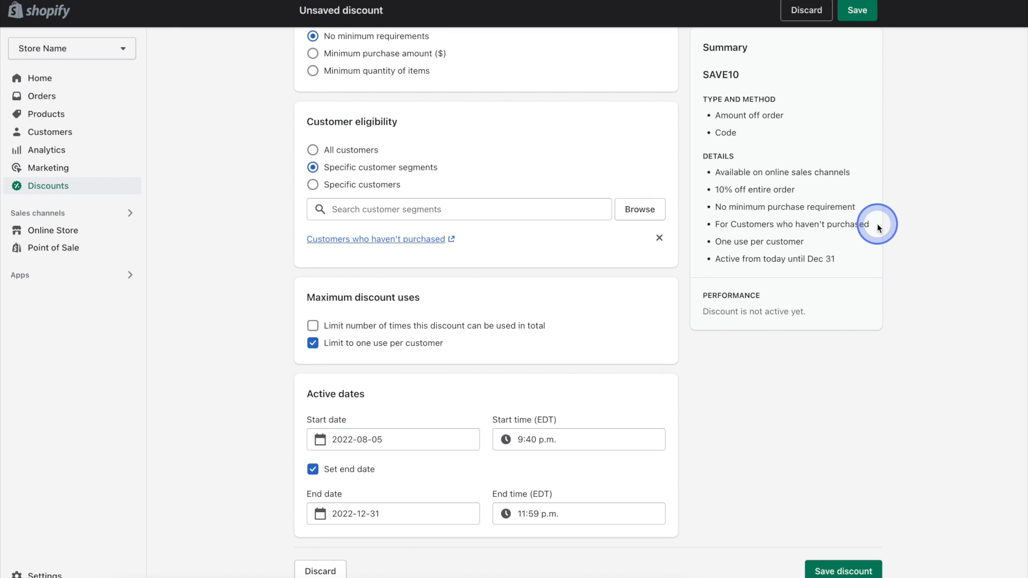
mouse_move(845, 242)
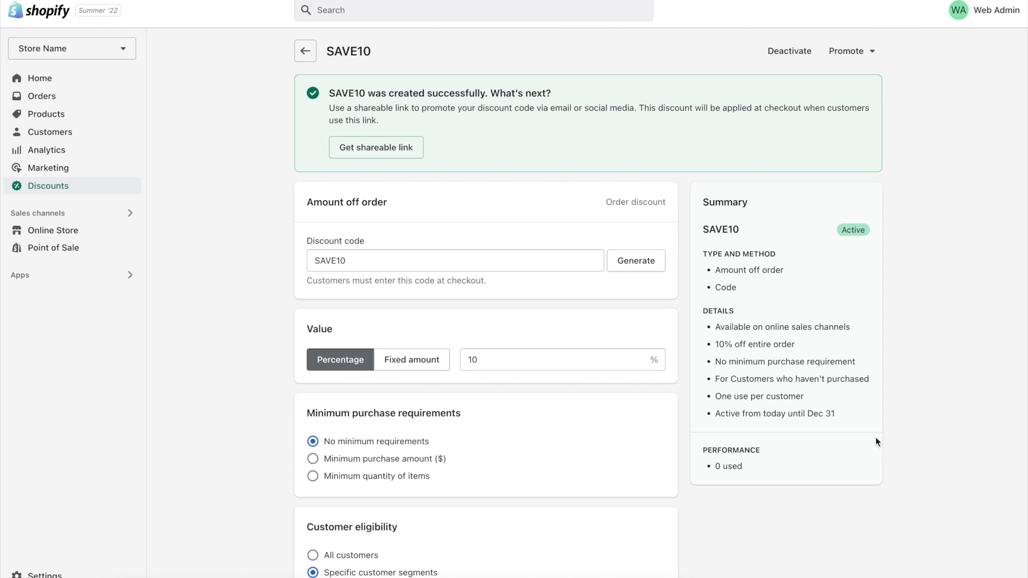
- Save the SAVE10 discount and confirm the success banner
left_click(419, 172)
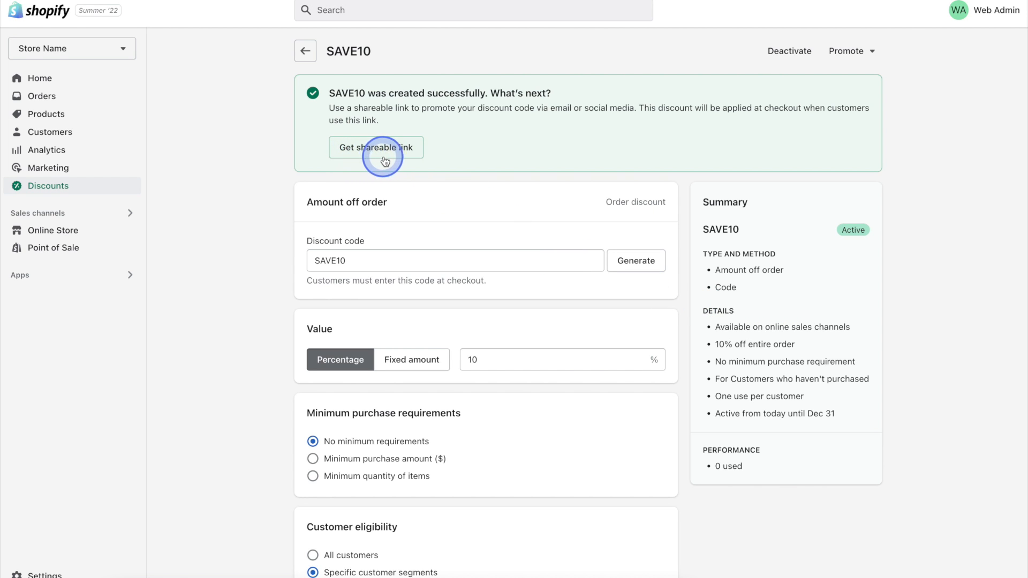
mouse_move(486, 162)
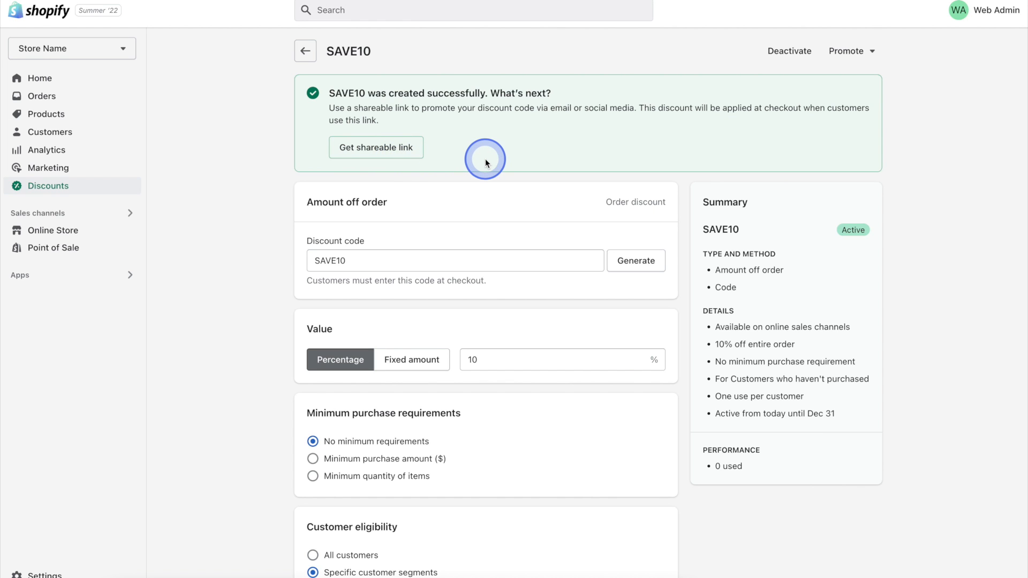